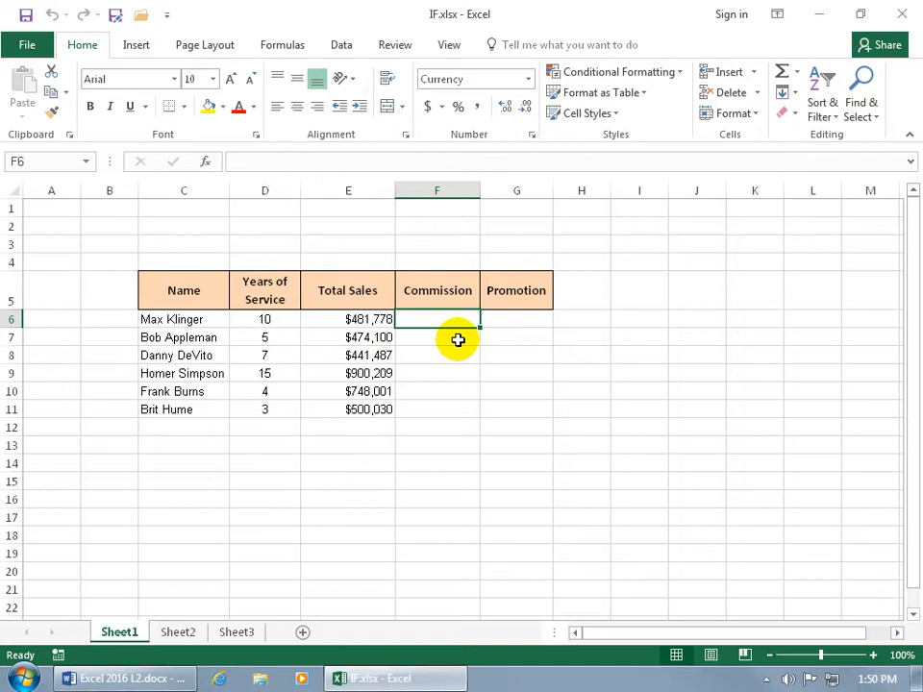
- Start Max Klinger's commission in F6 with =IF(E6>500000, as the sales test
text(=i)
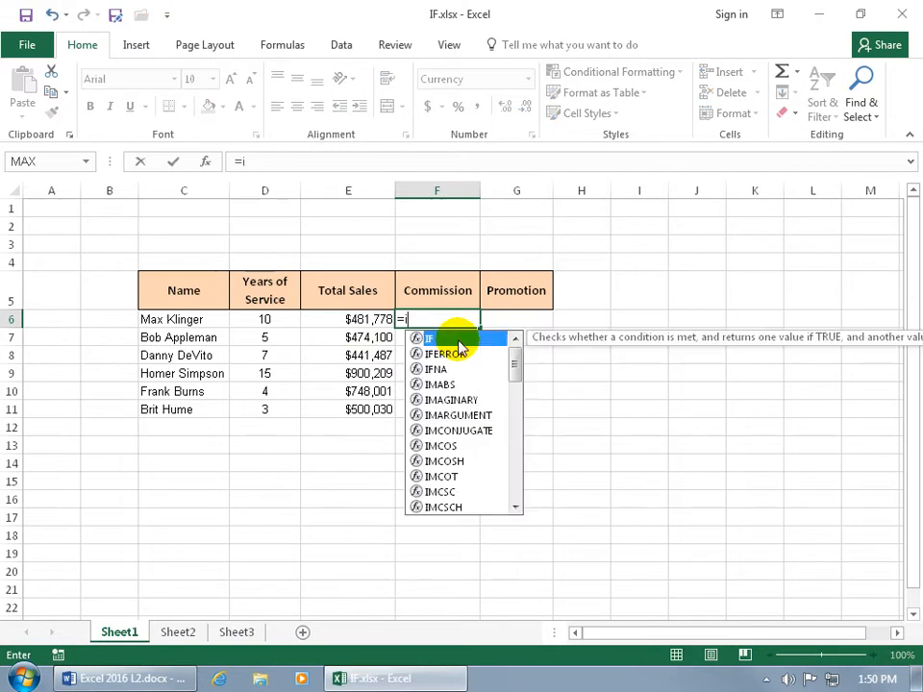
text(f)
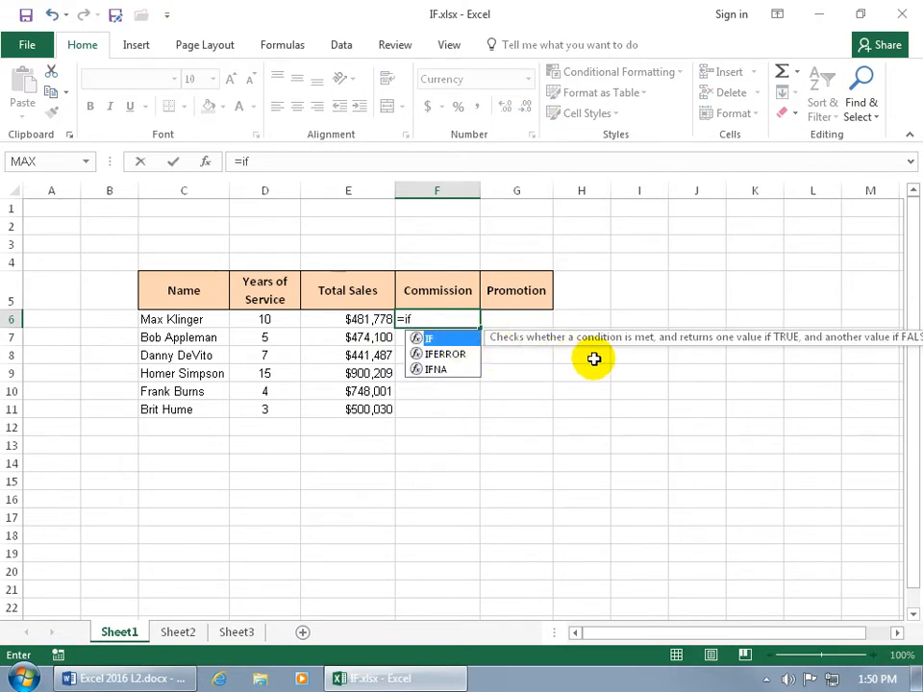
mouse_move(751, 359)
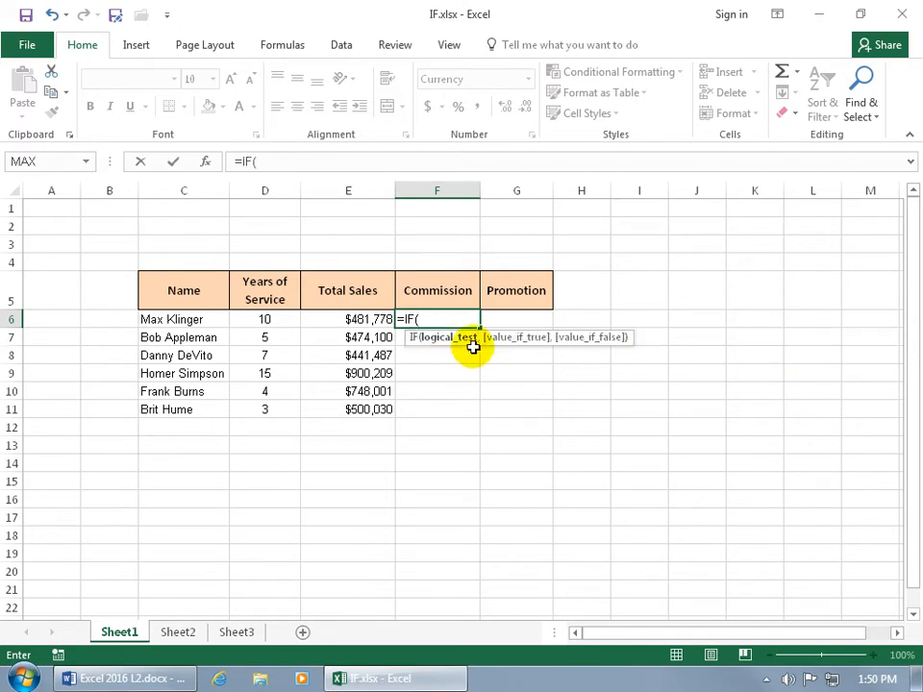
mouse_move(442, 356)
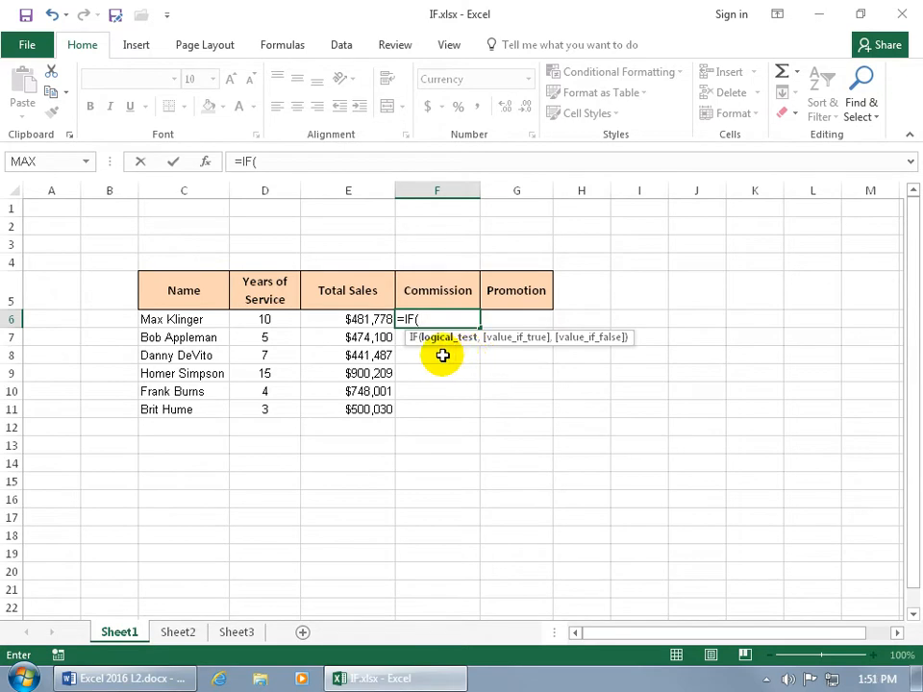
mouse_move(456, 356)
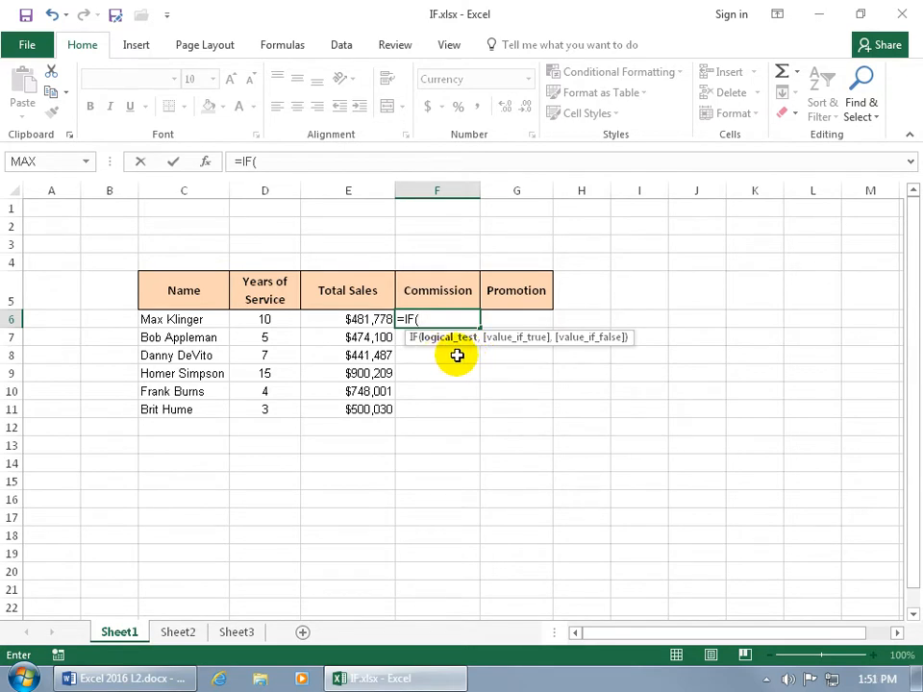
click(348, 318)
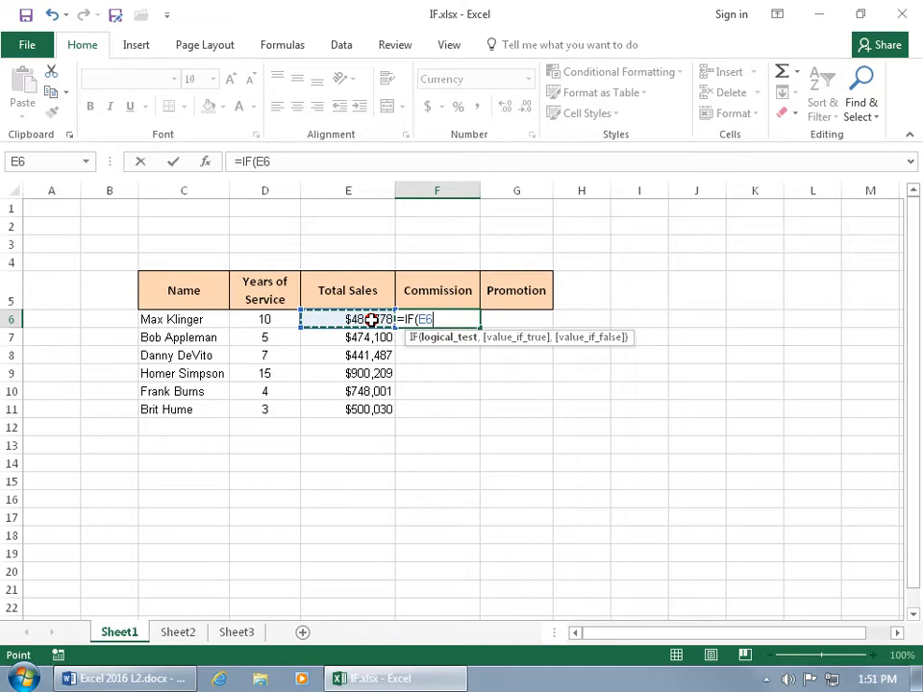
text(>)
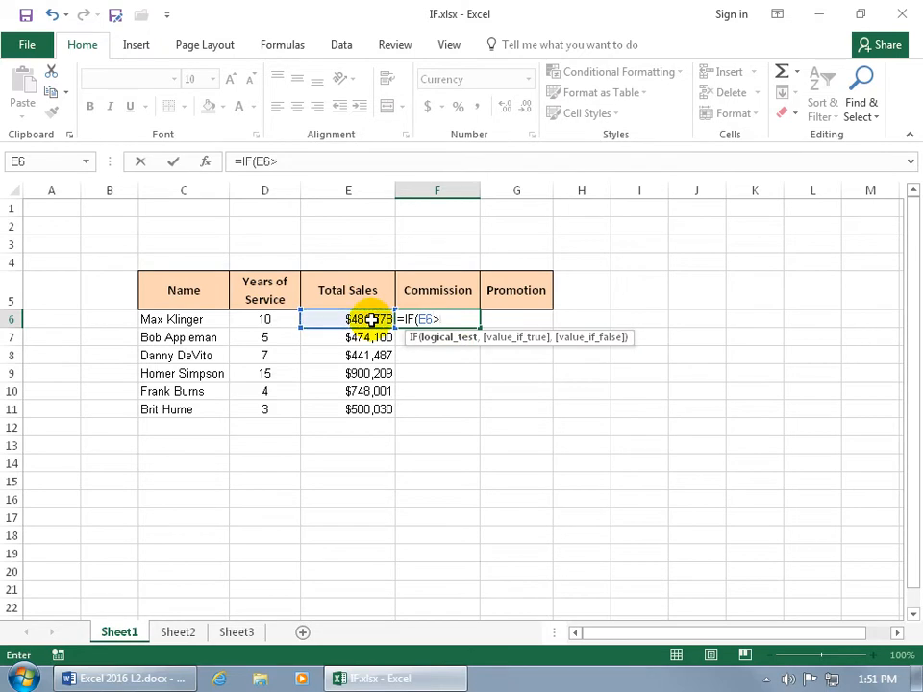
text(>5)
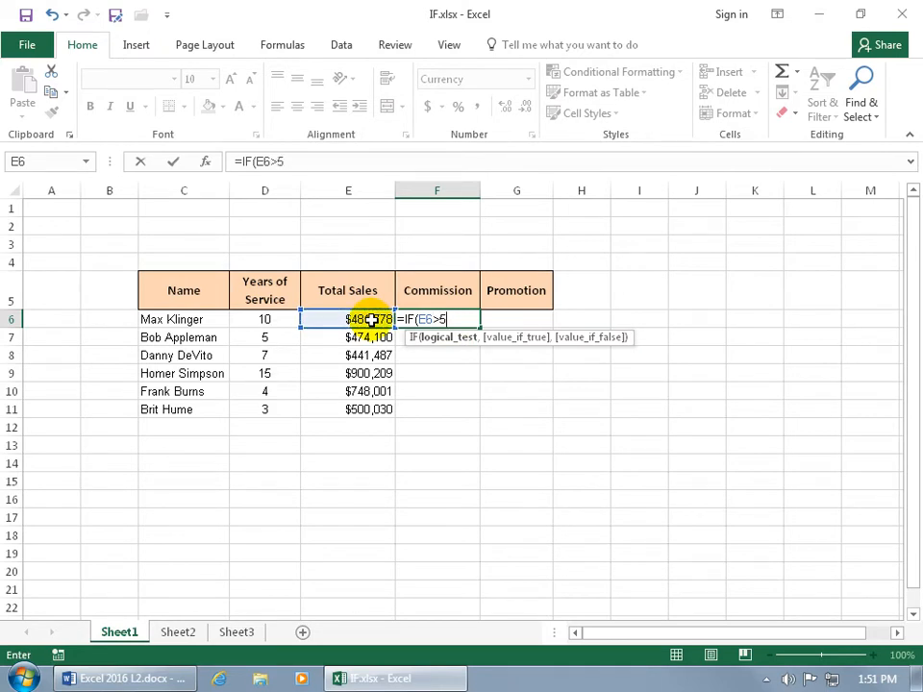
text(00000)
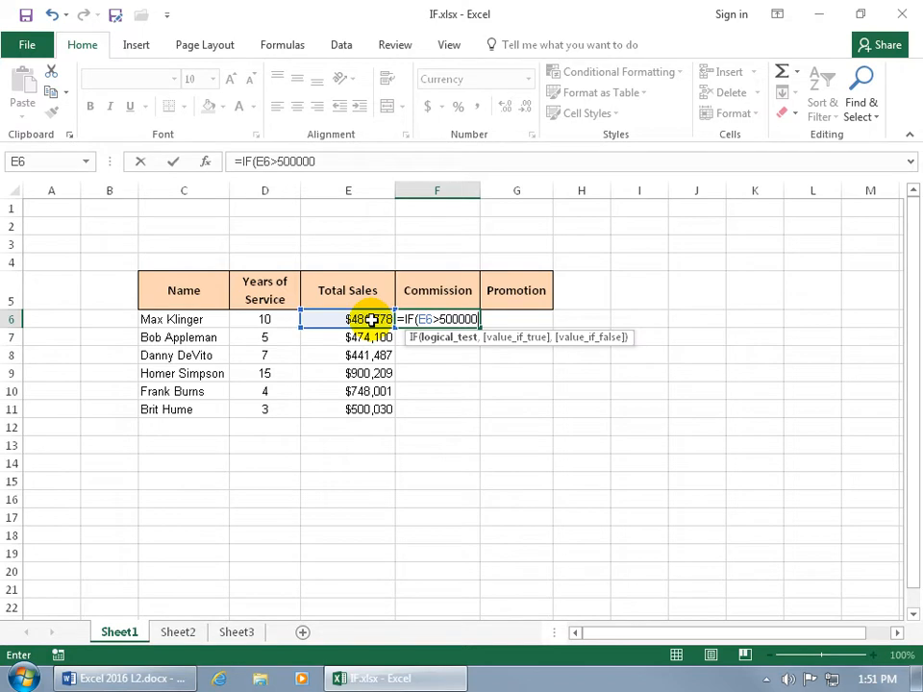
mouse_move(518, 359)
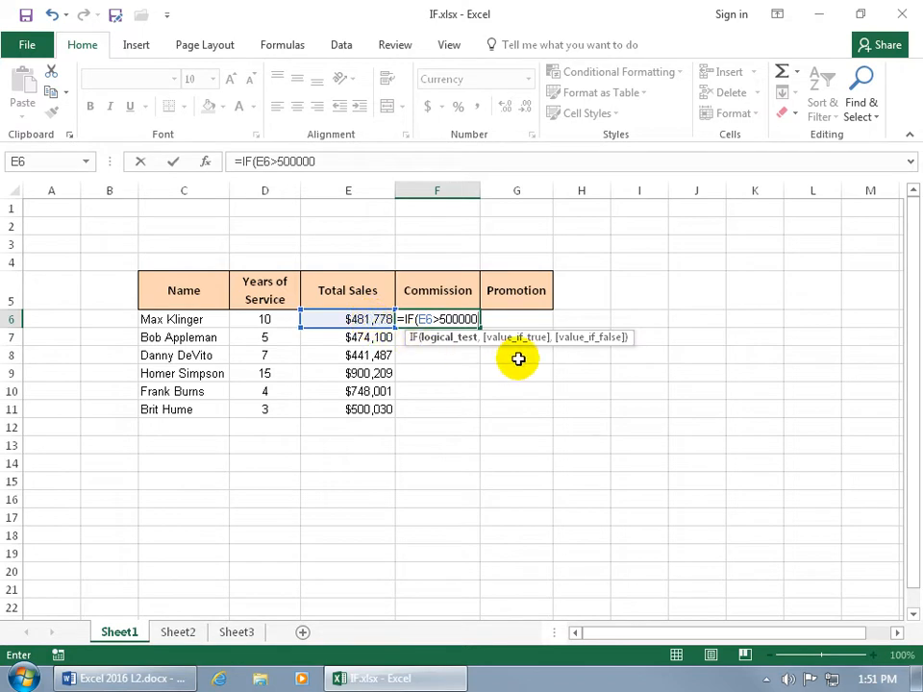
text(,)
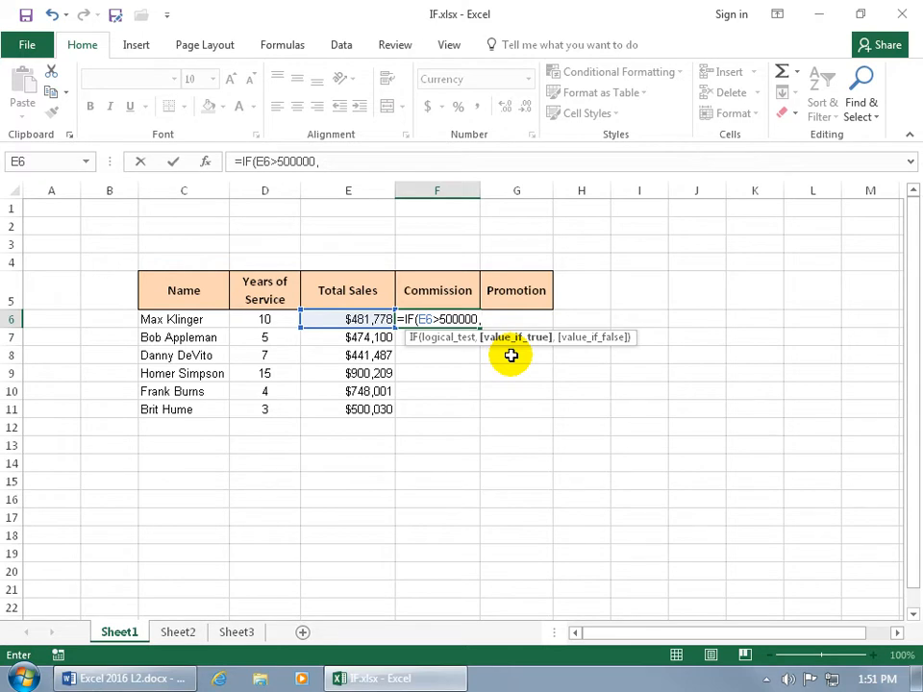
- Show the IF Function Arguments dialog below the table, with Logical_test E6>500000
click(207, 161)
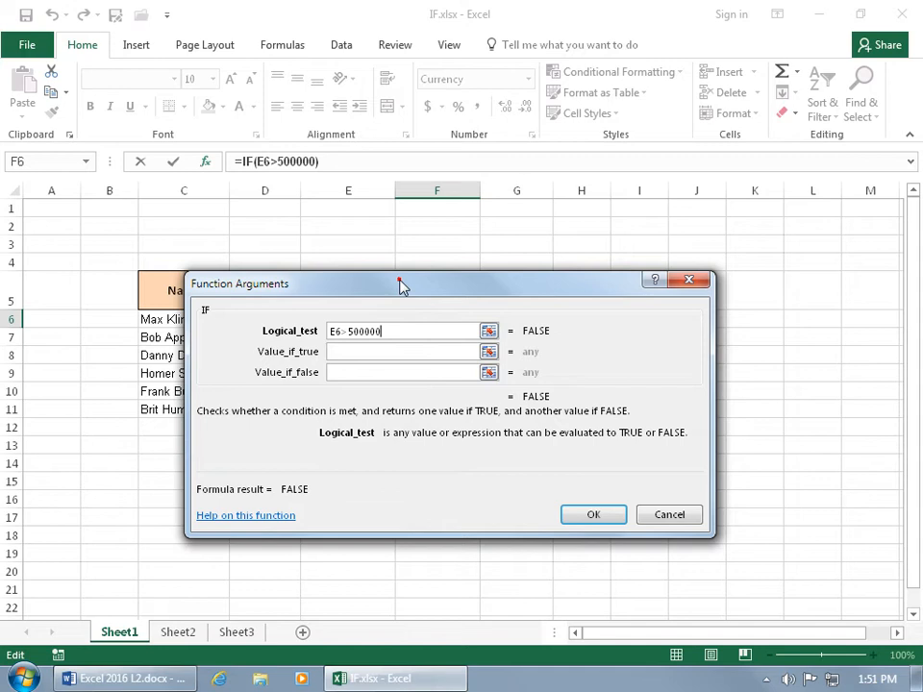
drag(404, 283, 507, 359)
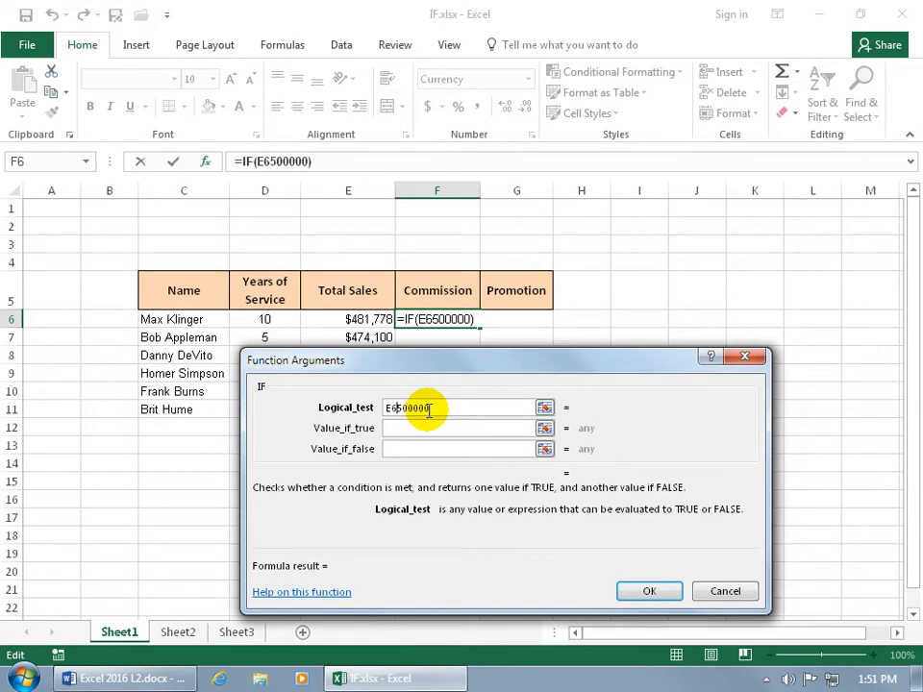
text(<)
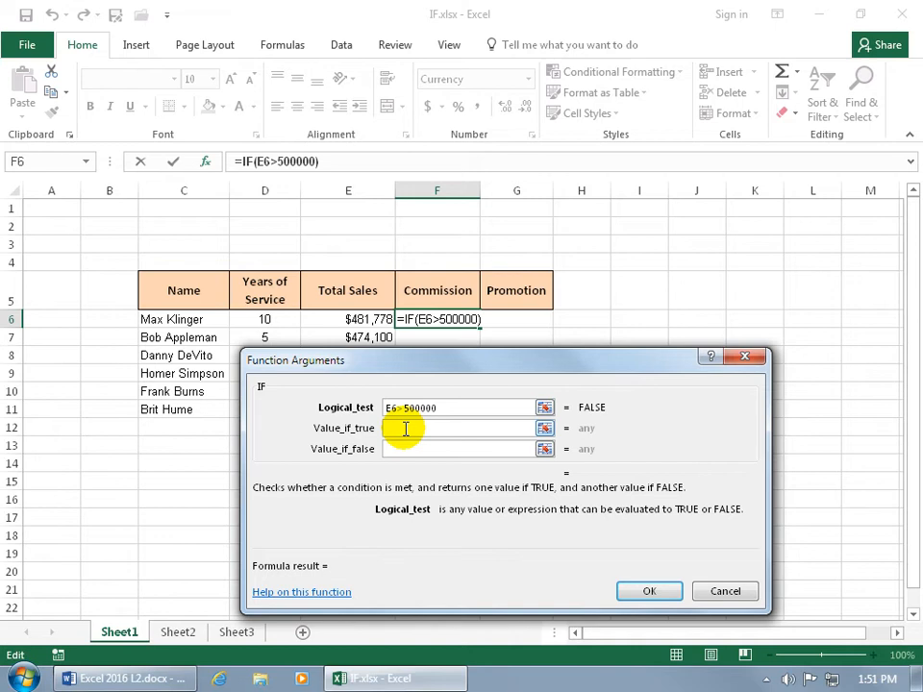
click(462, 428)
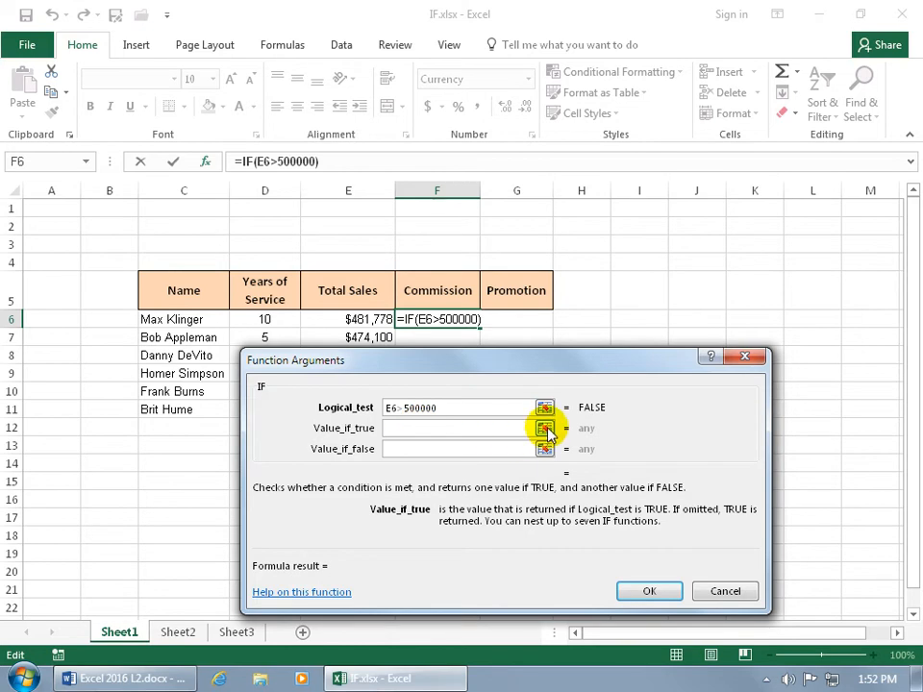
- Set Value_if_true to E6*.05, previewing a commission of 24088.9
click(544, 428)
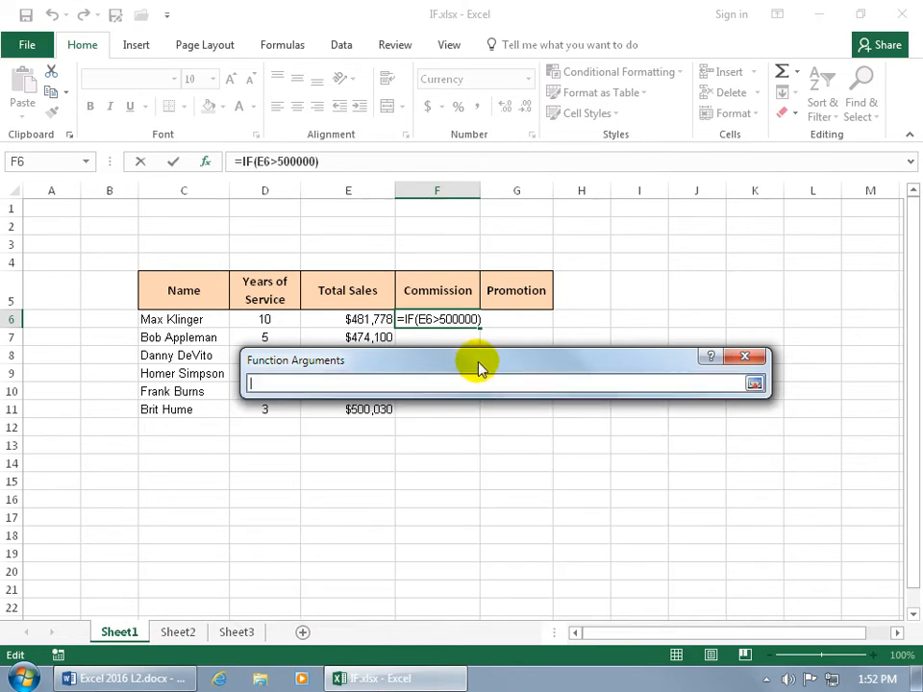
drag(481, 360, 489, 446)
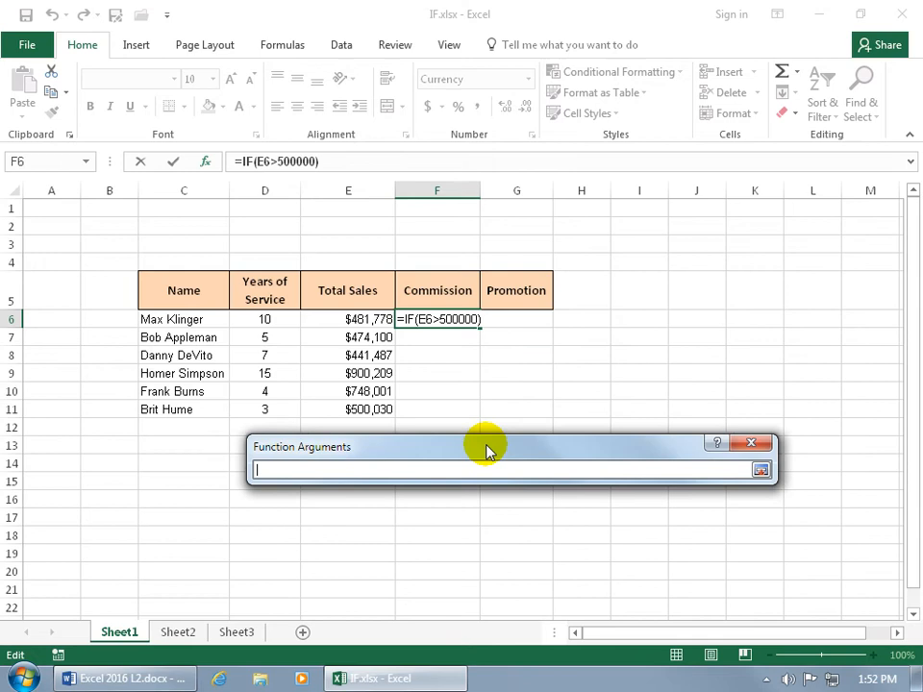
drag(486, 446, 519, 483)
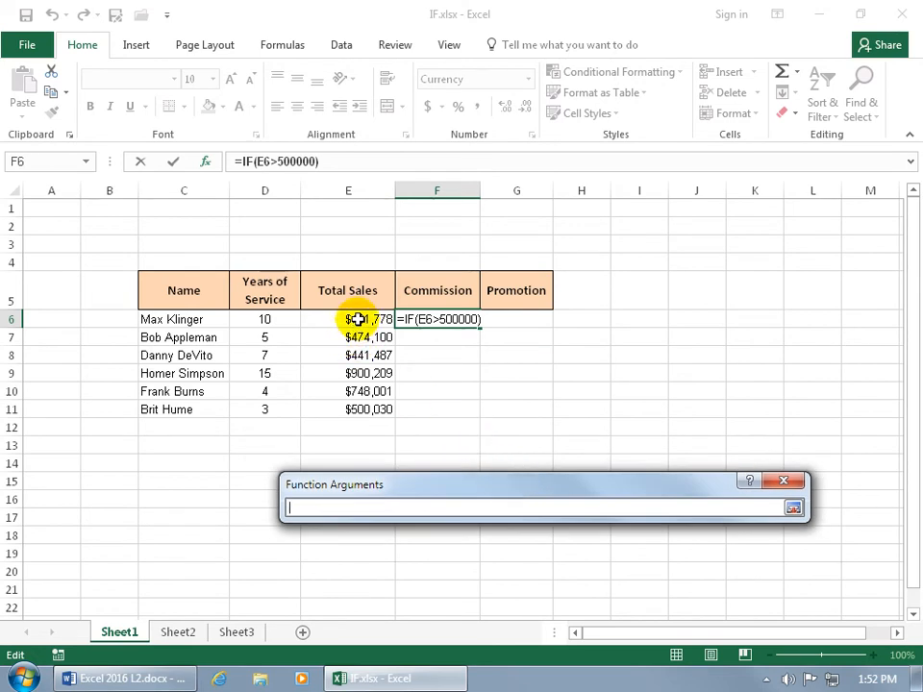
text(E6*)
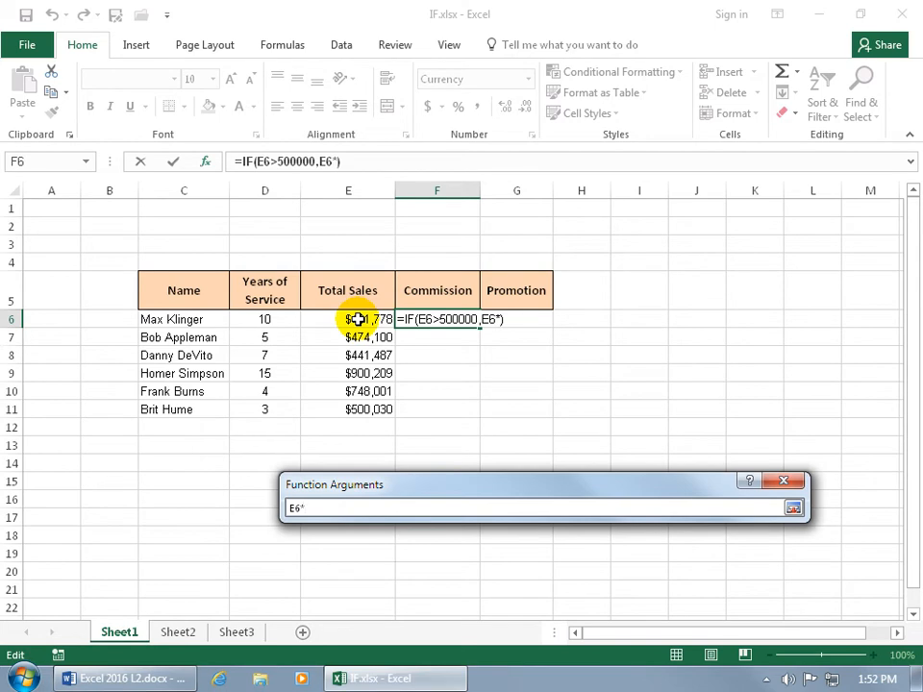
text(.05)
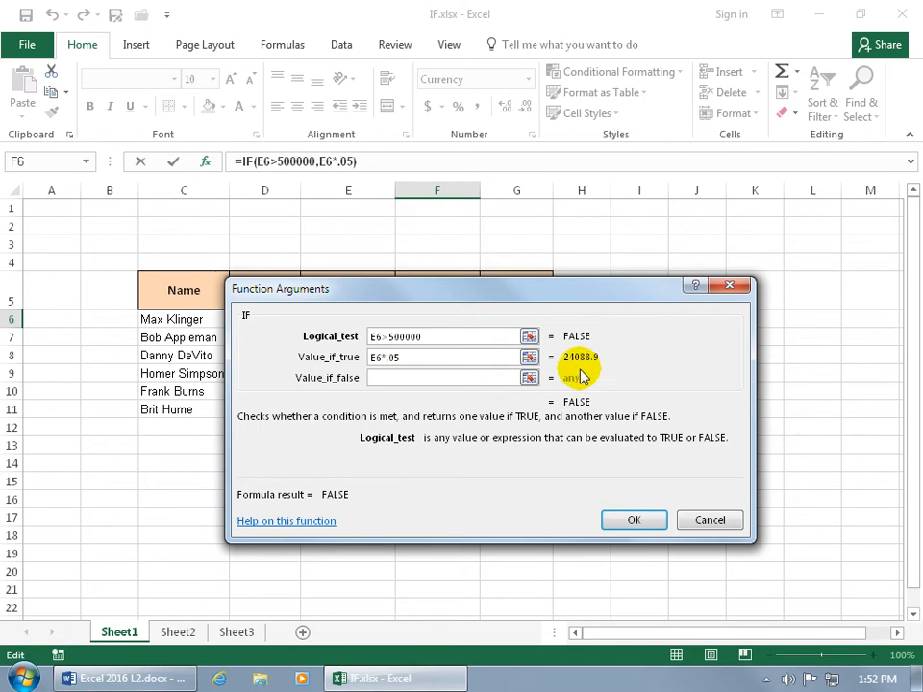
- Set Value_if_false to 0 and confirm the IF formula in F6
click(447, 377)
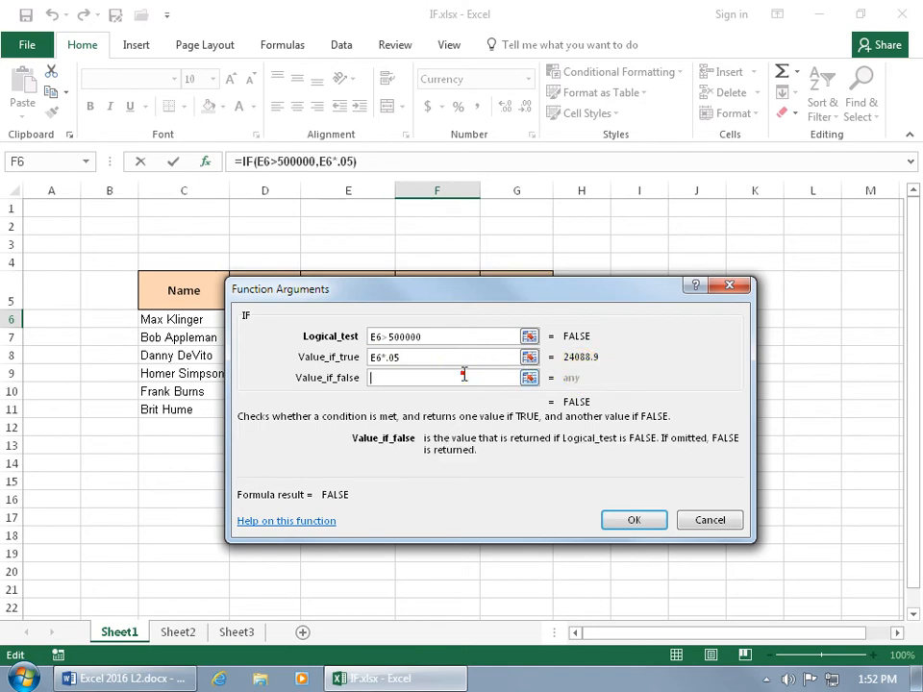
text(0)
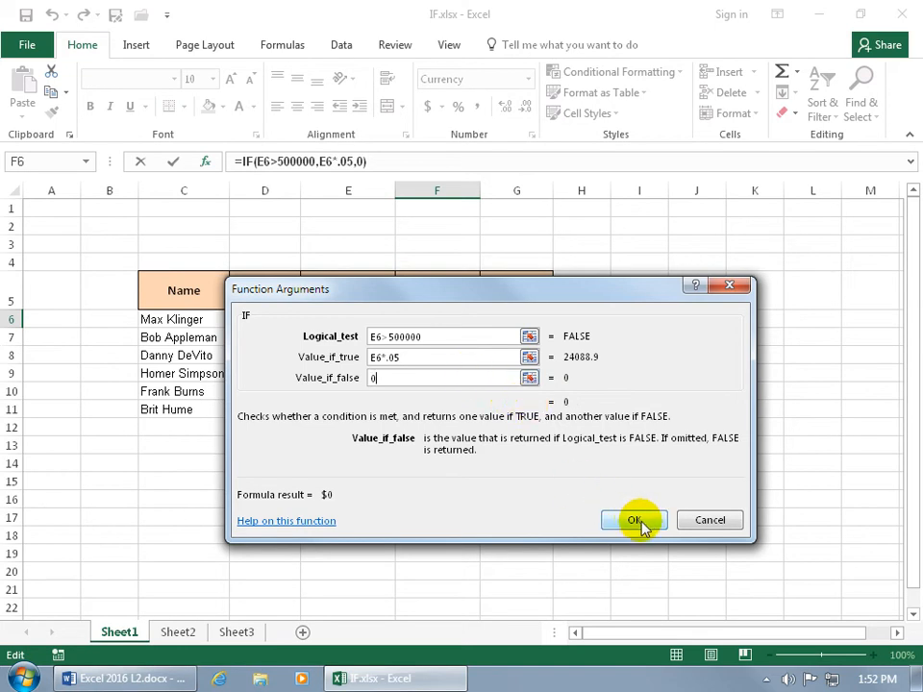
click(632, 520)
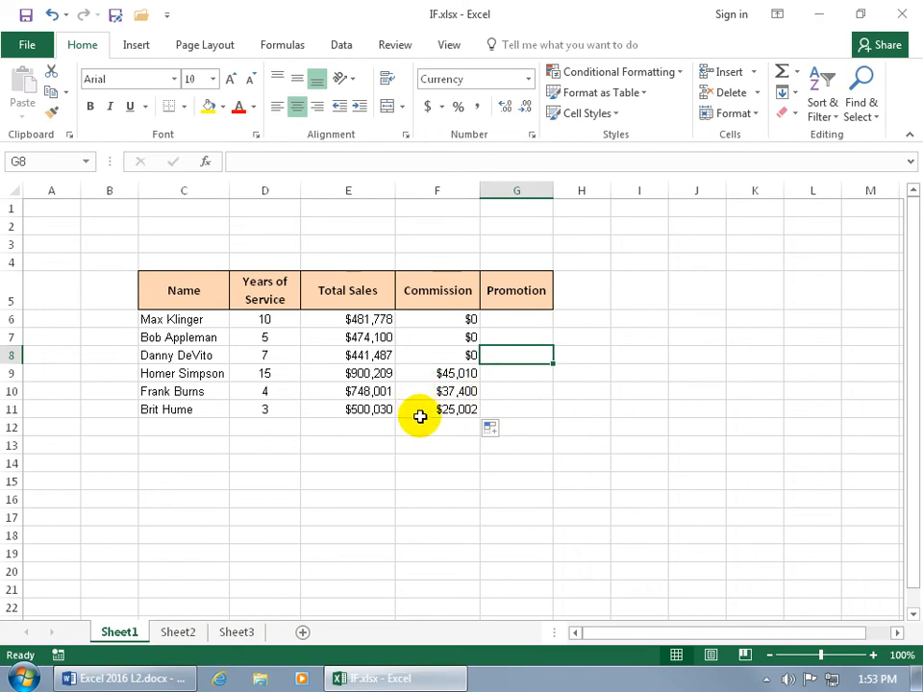
mouse_move(408, 382)
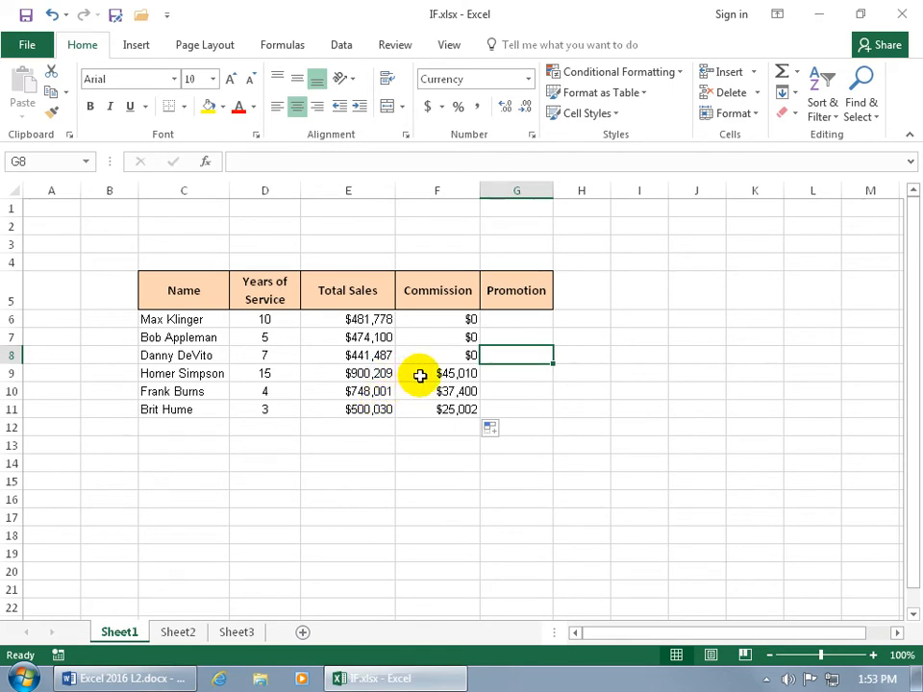
mouse_move(437, 383)
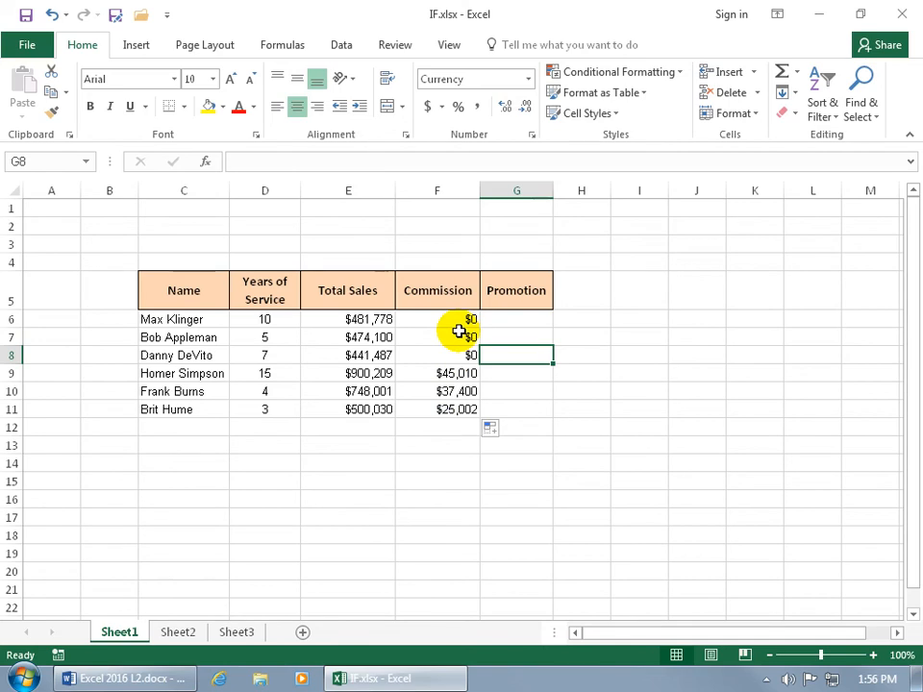
mouse_move(450, 318)
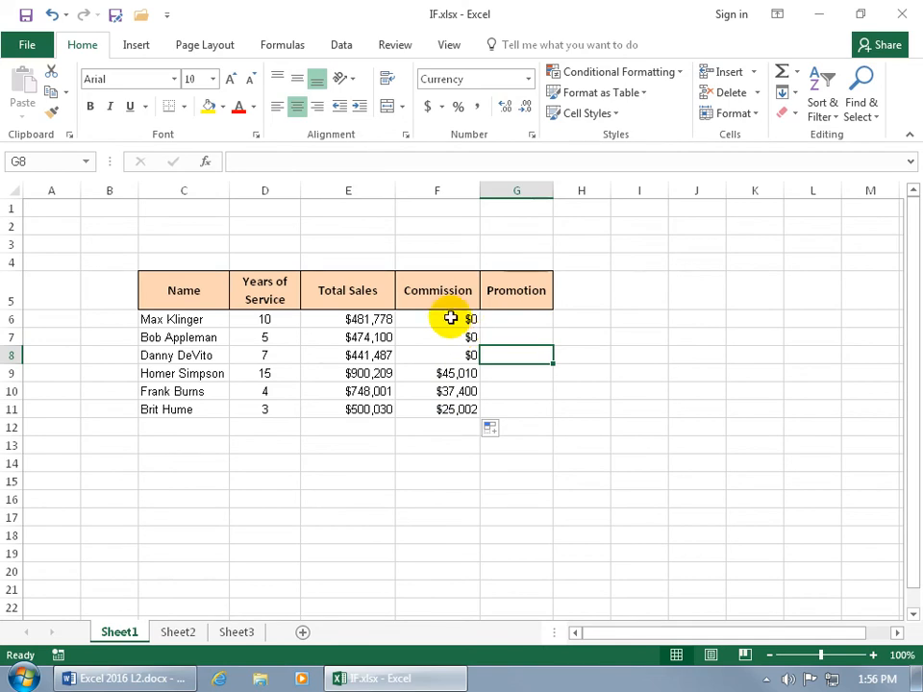
- Replace the formula's false result 0 in F6 with the text "You Get Nothing!"
click(437, 318)
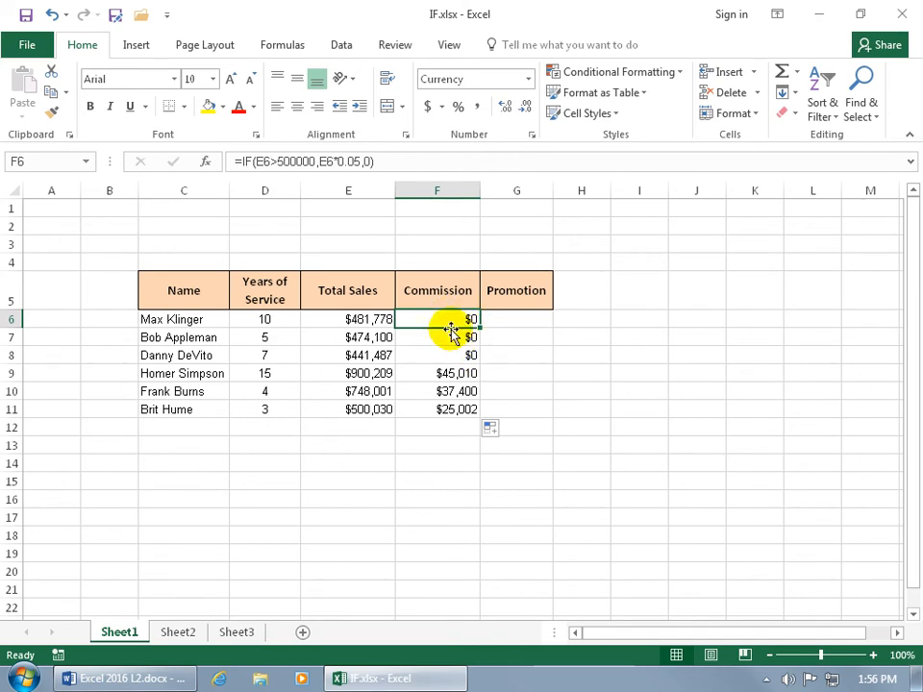
double_click(437, 318)
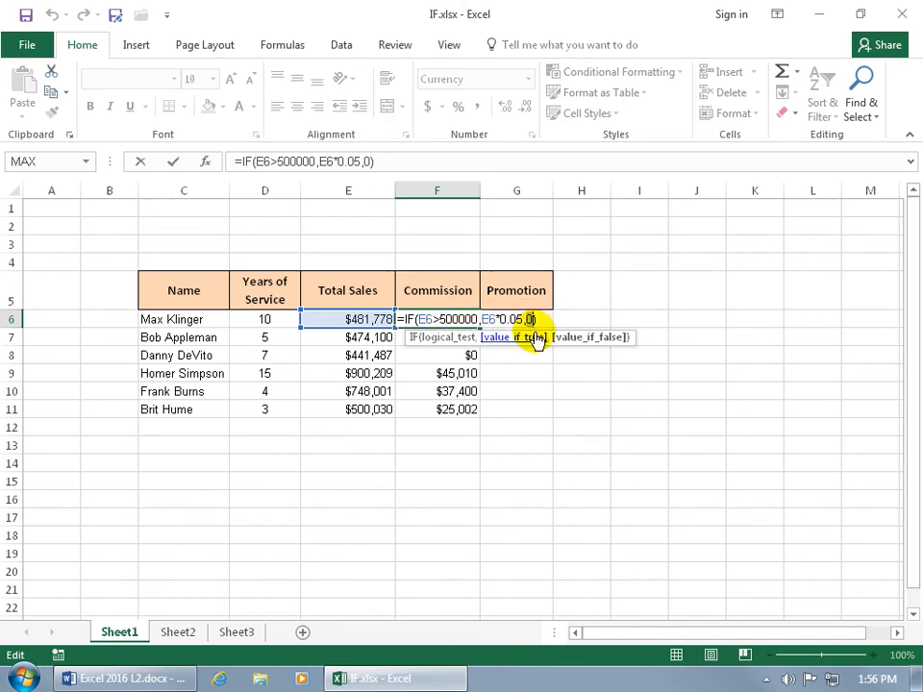
mouse_move(581, 310)
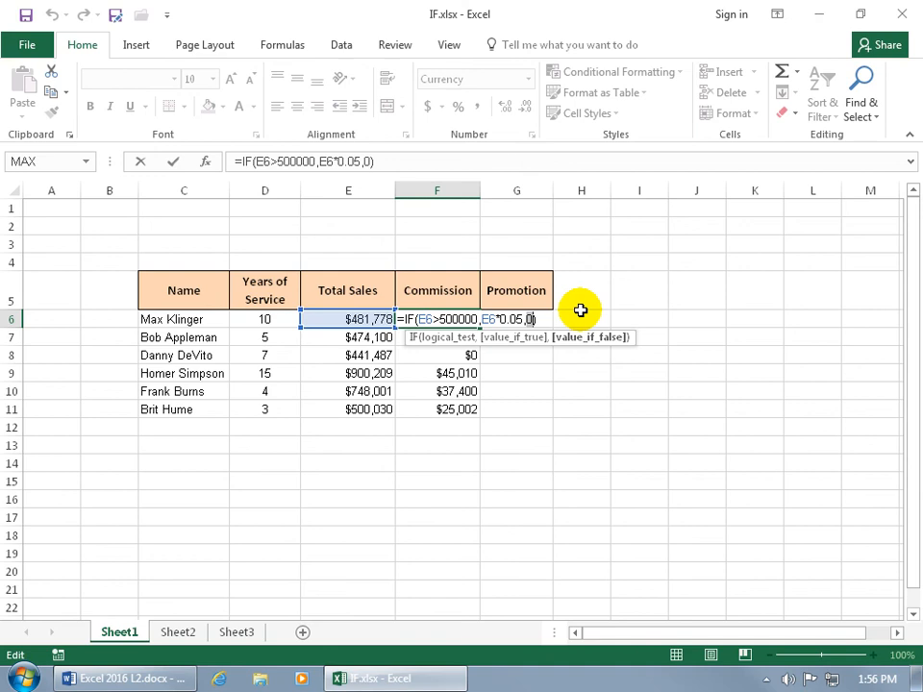
text(,"")
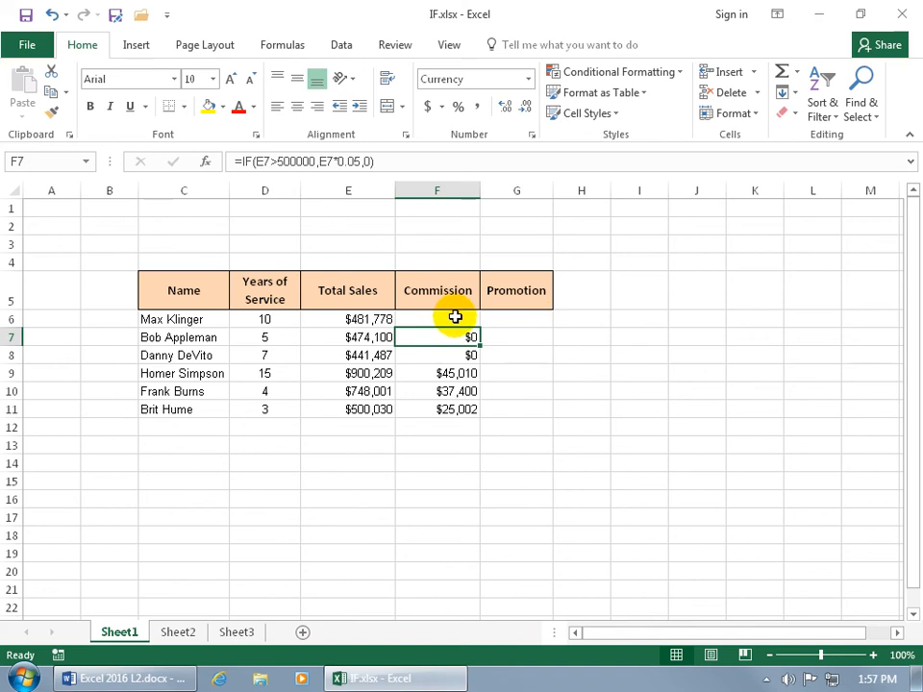
double_click(437, 318)
text(You Get Nothing!)
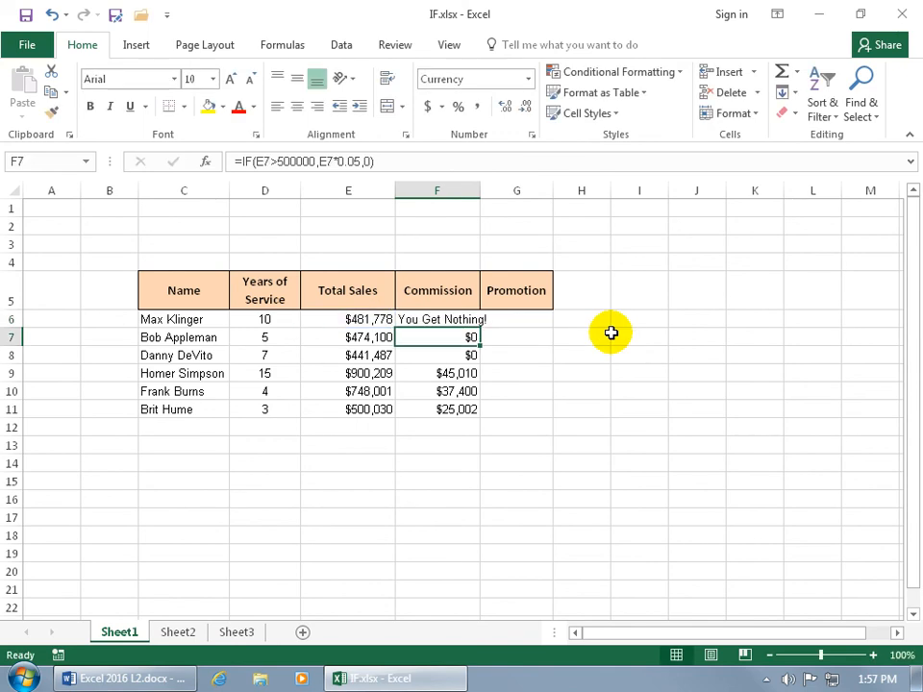
click(437, 320)
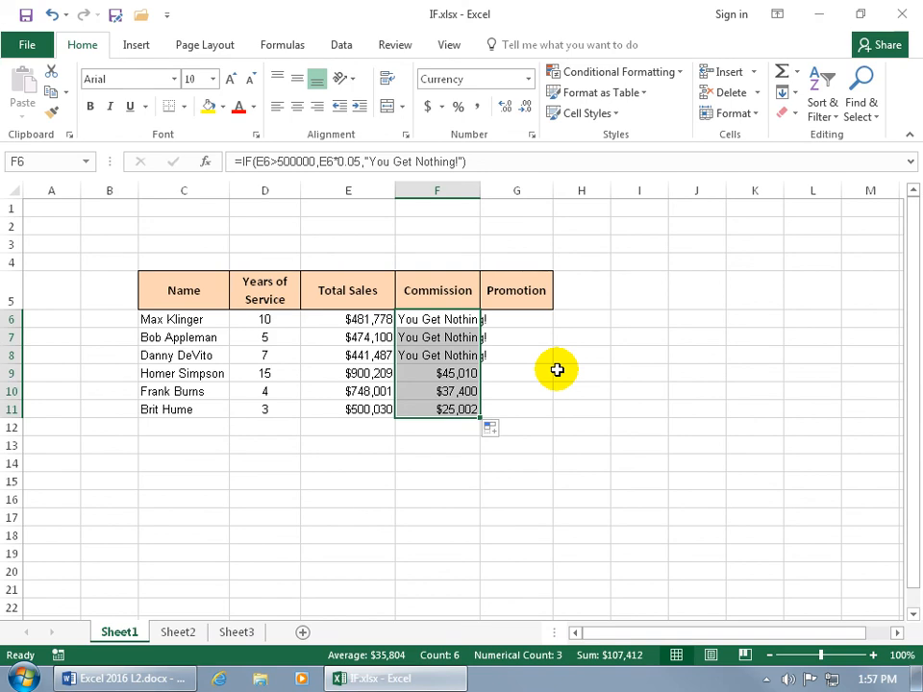
mouse_move(512, 359)
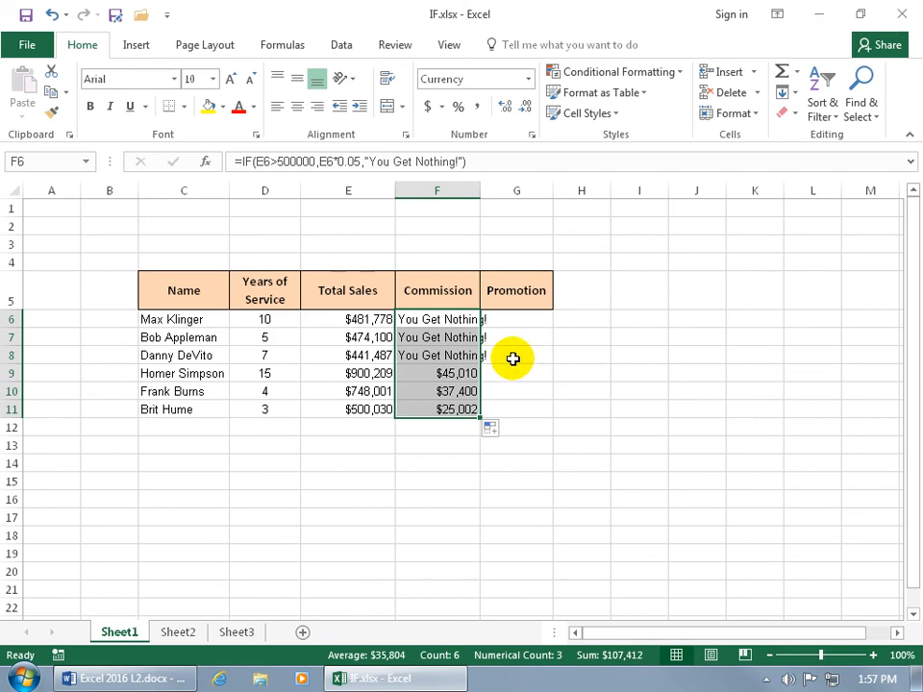